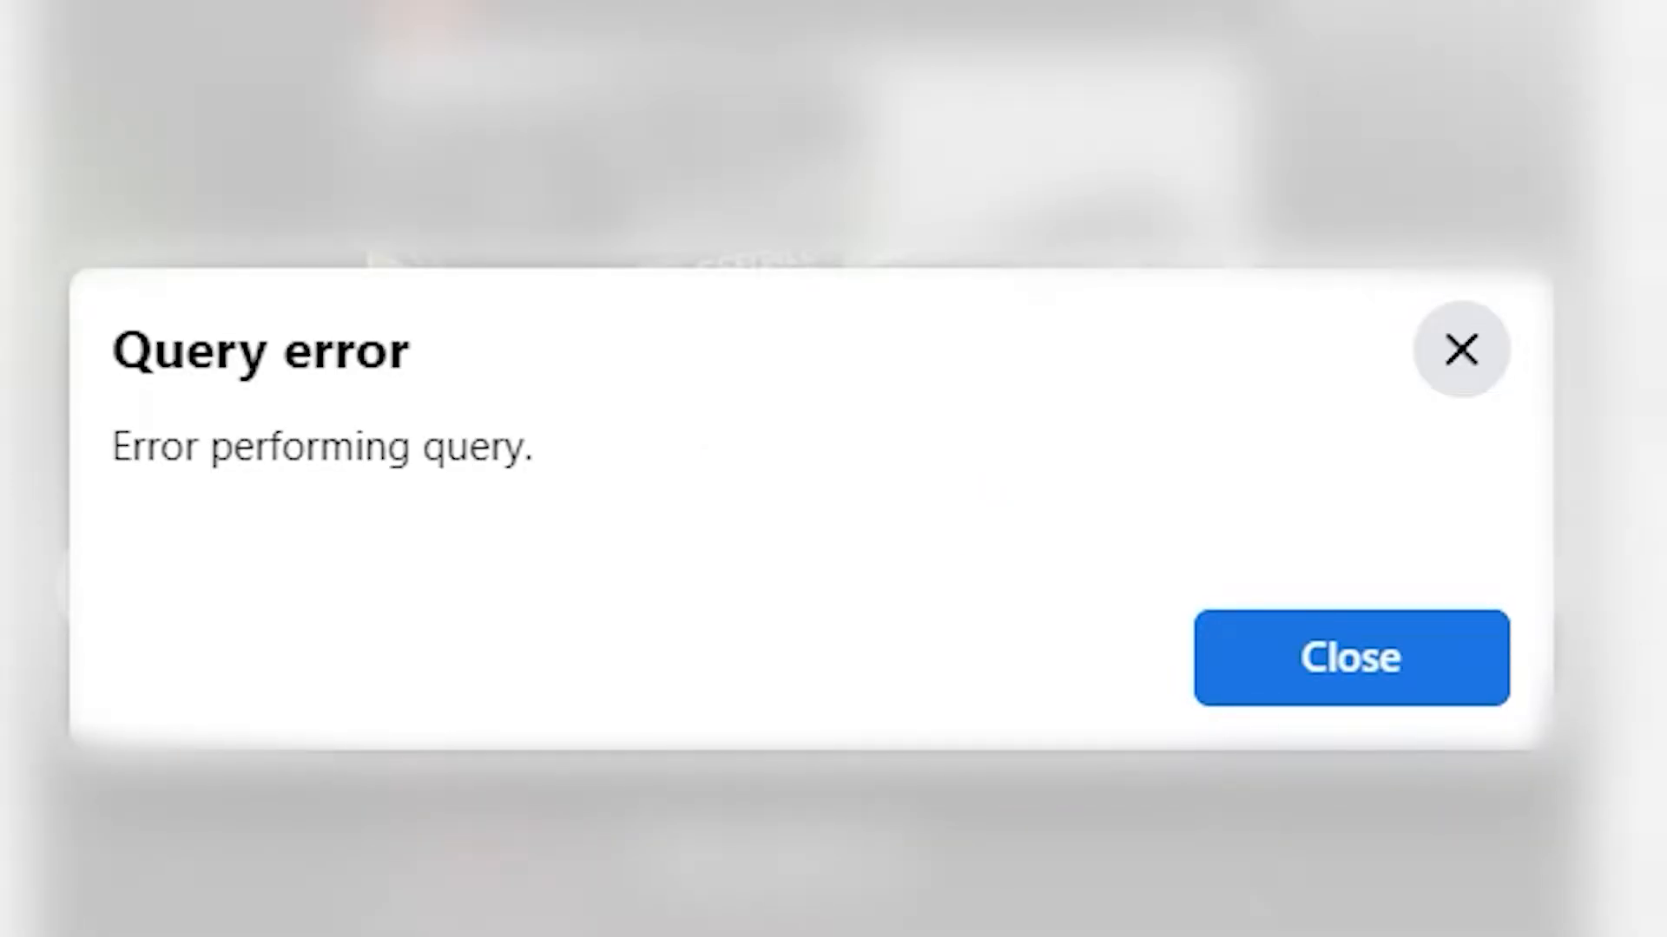
mouse_move(1153, 627)
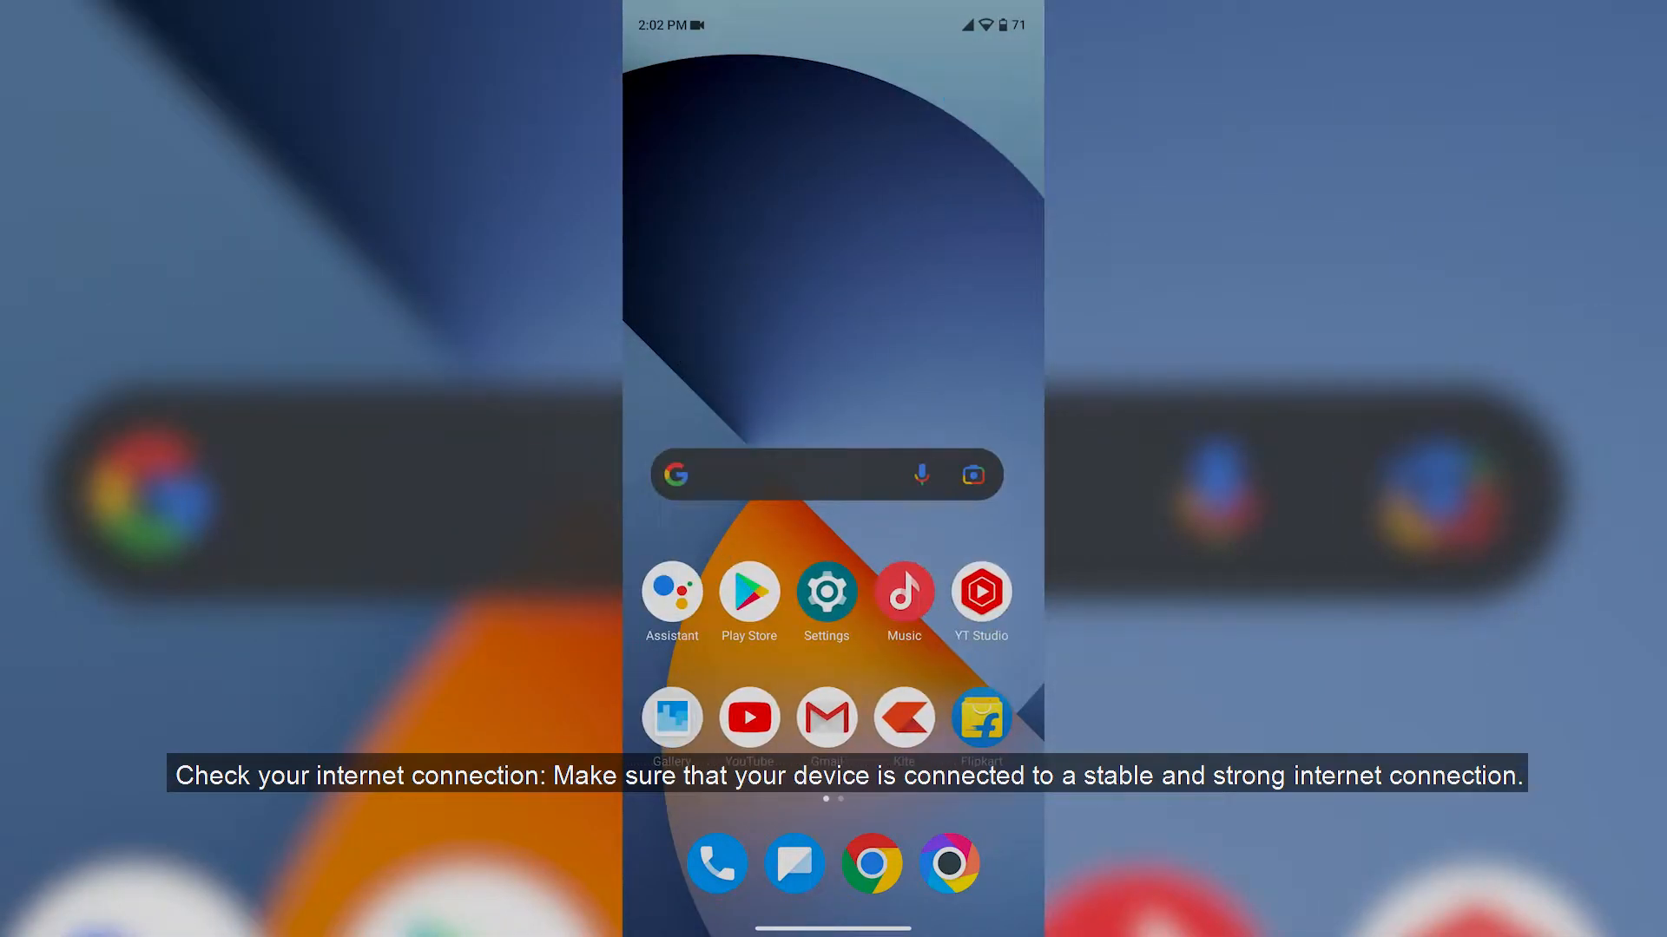
Step: Launch the Play Store from the home screen and search for 'facebook'
left_click(748, 590)
type("faceno")
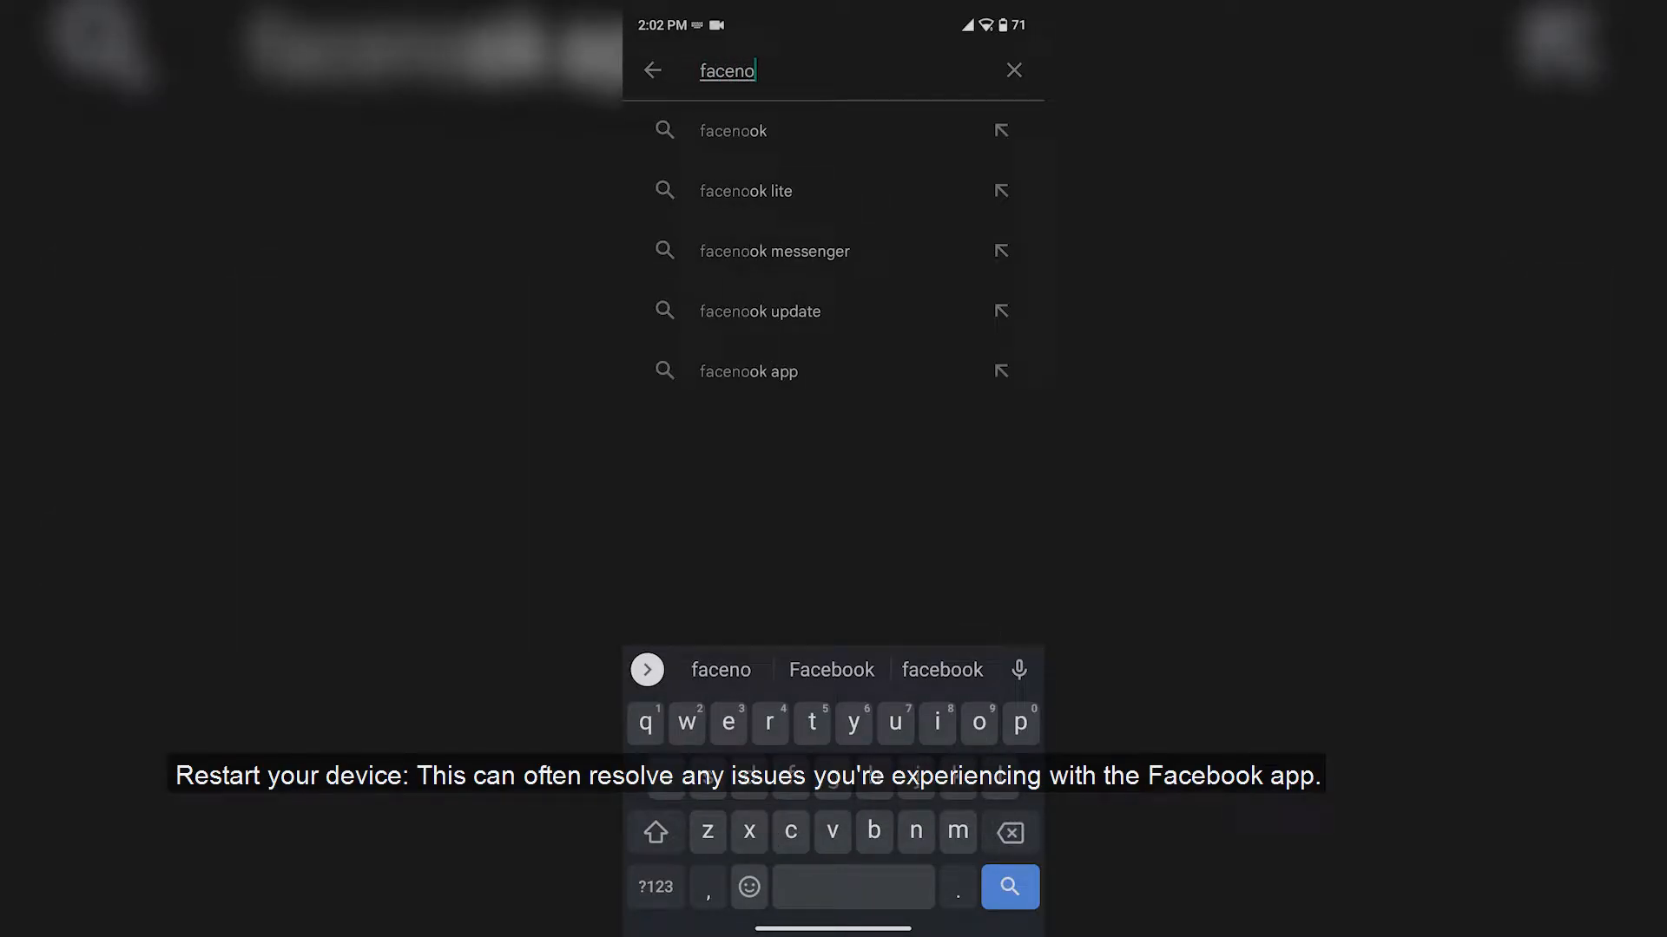
left_click(1007, 887)
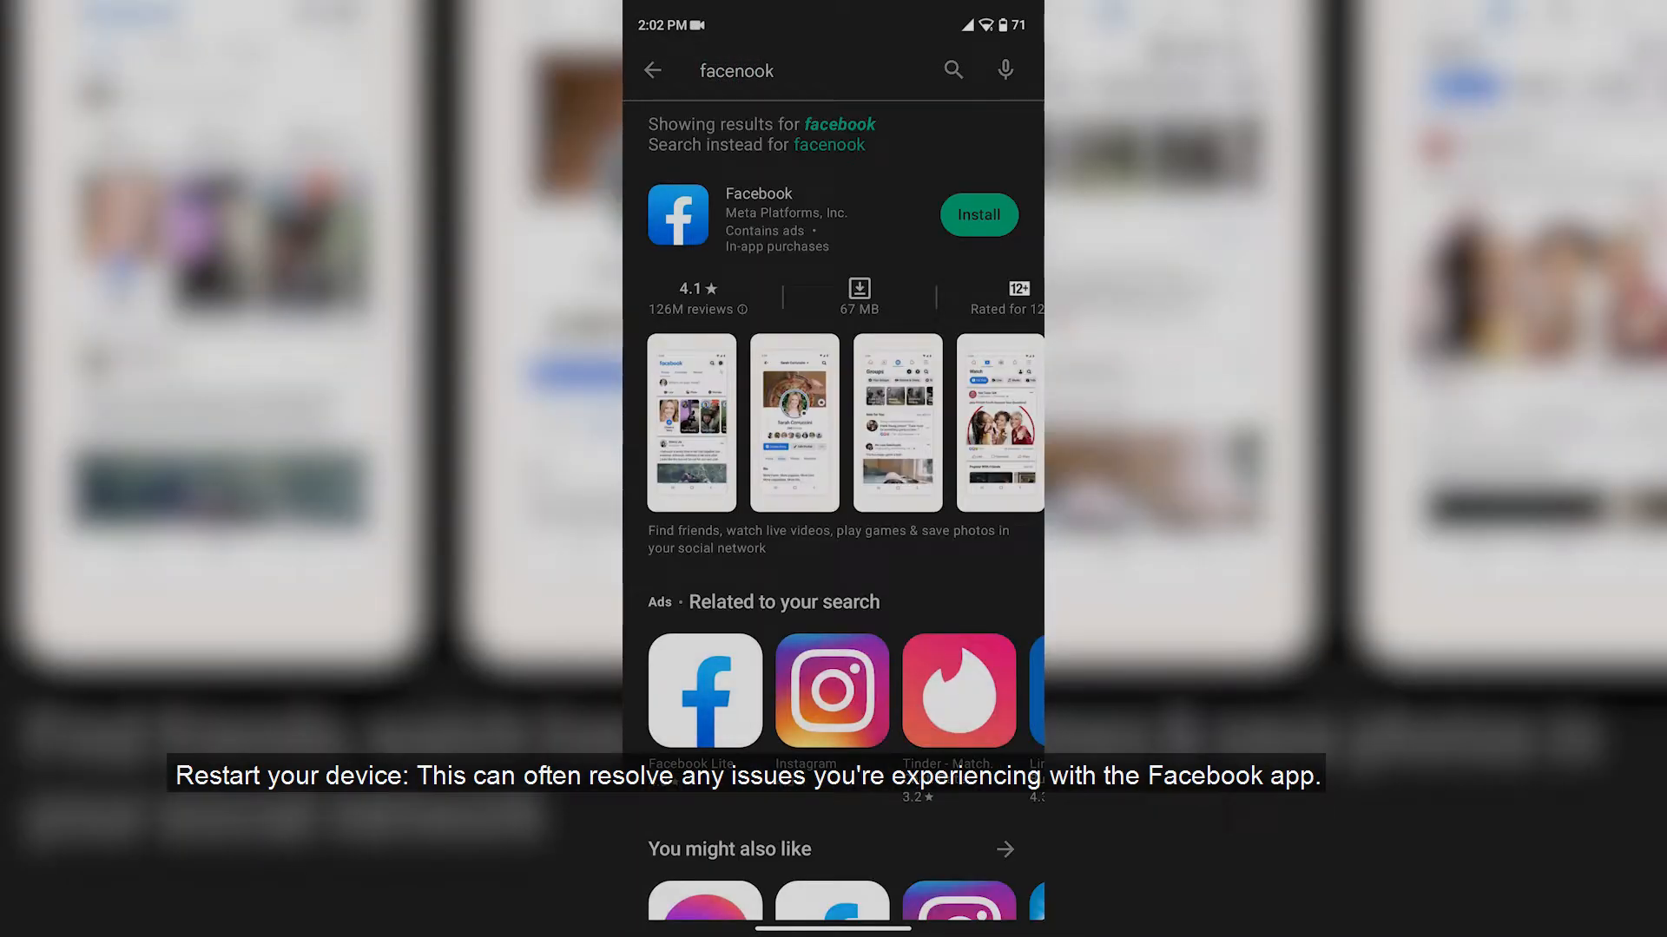
Step: Install Facebook from its app page and browse the suggested apps while it downloads
left_click(758, 218)
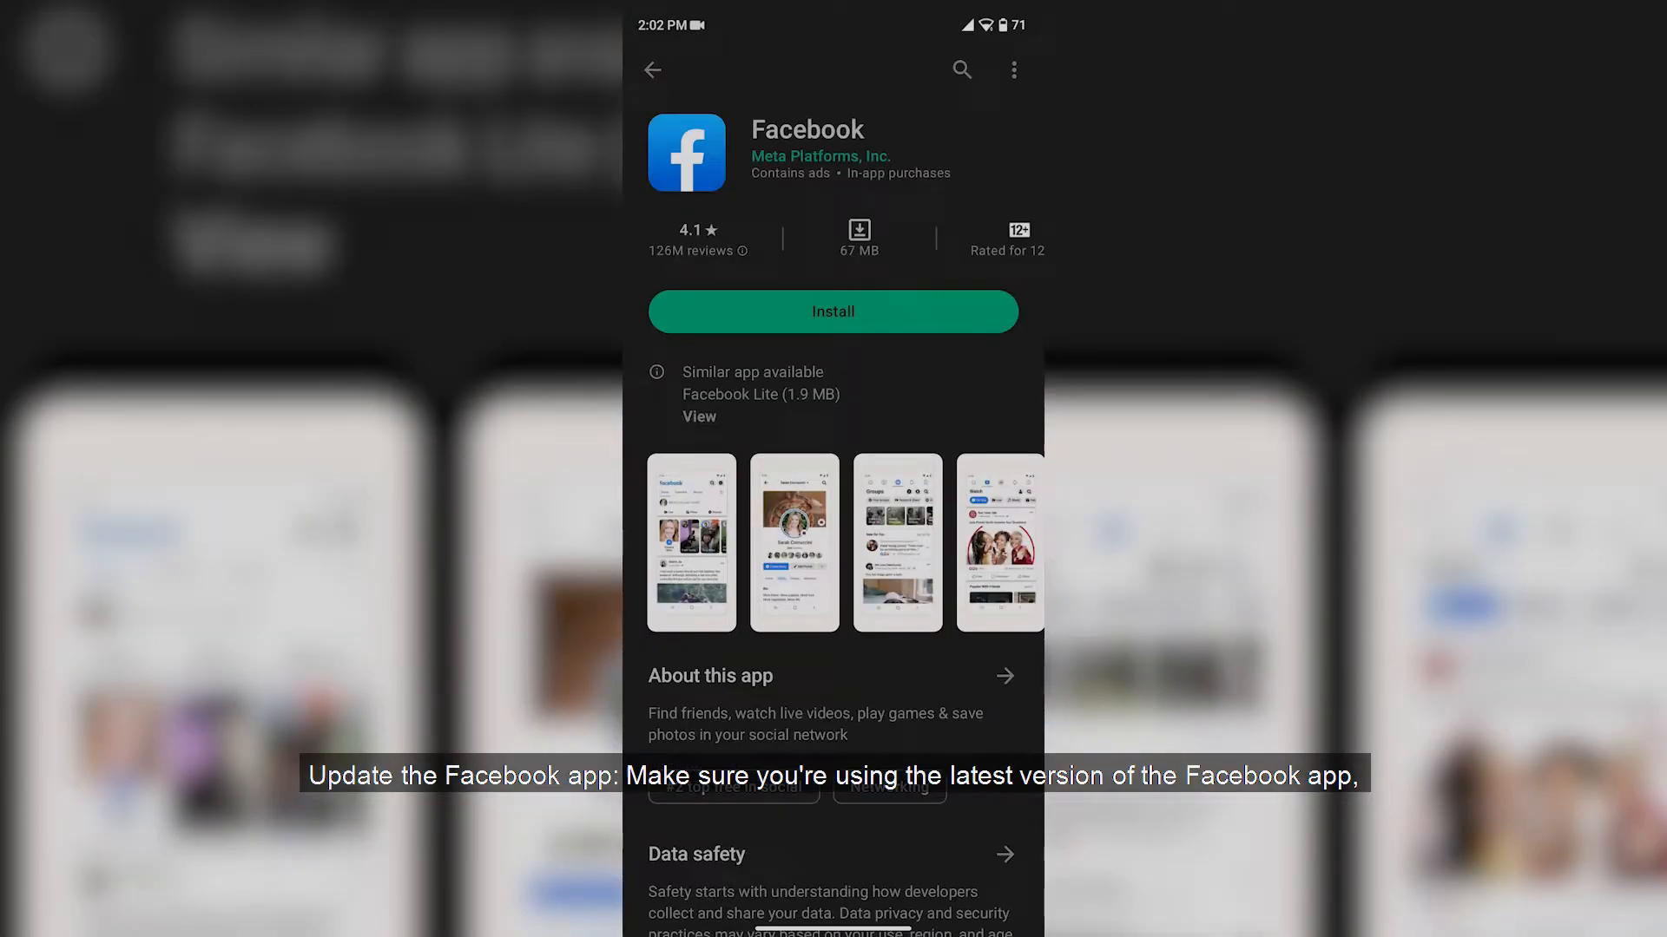
left_click(833, 312)
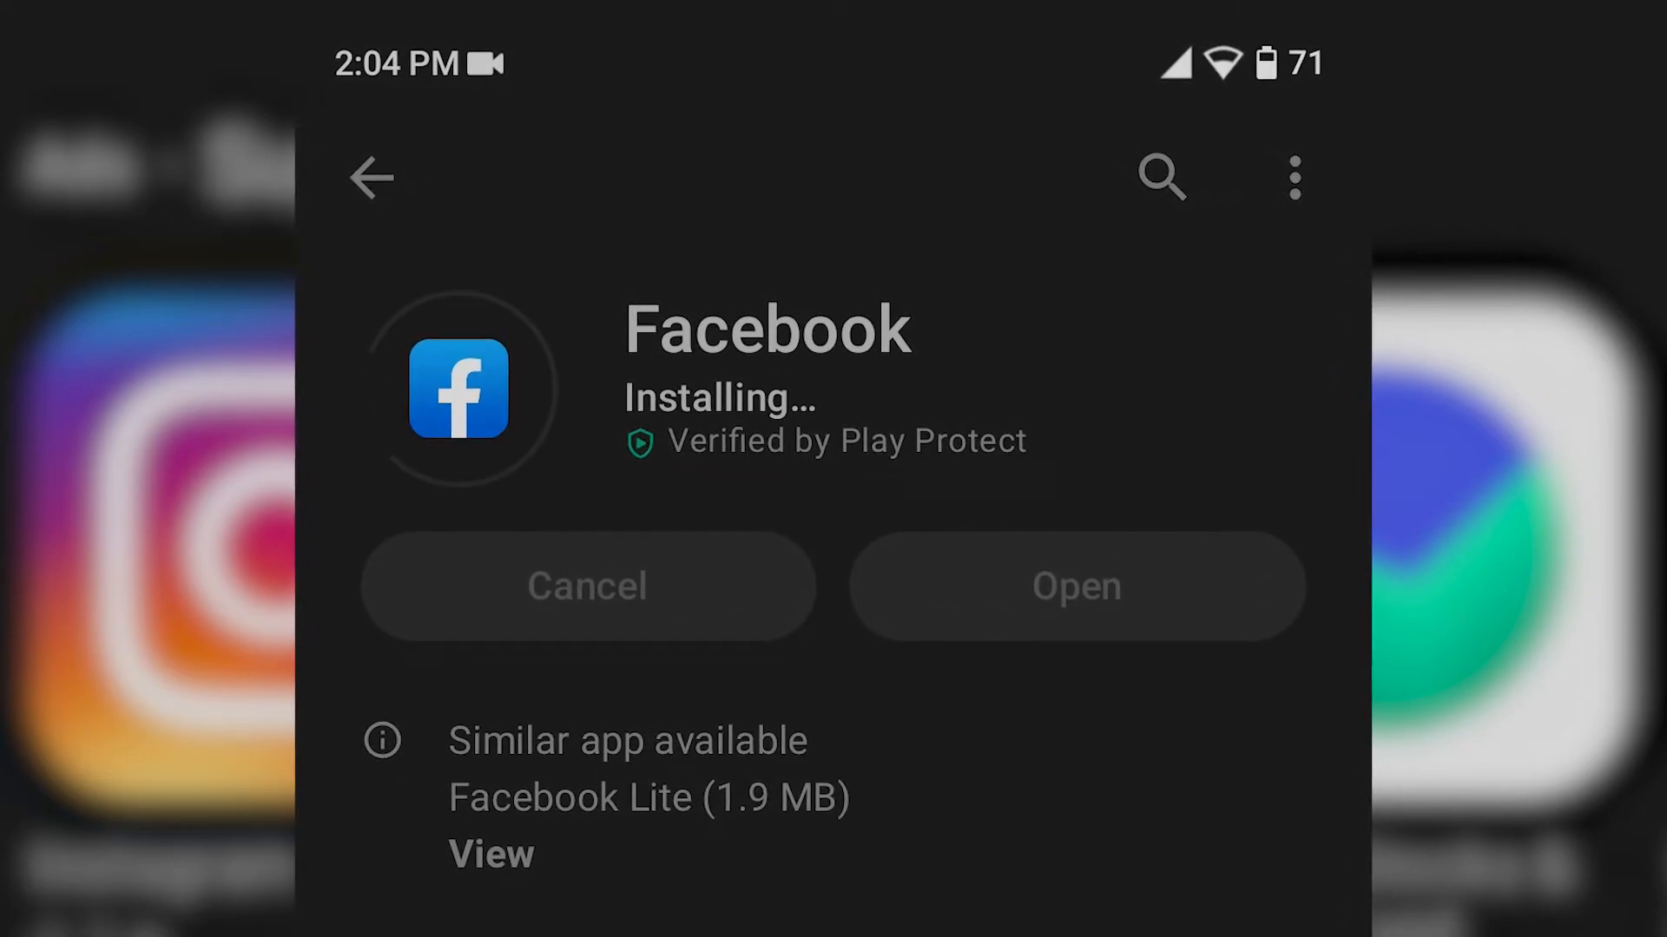
scroll("down", 3)
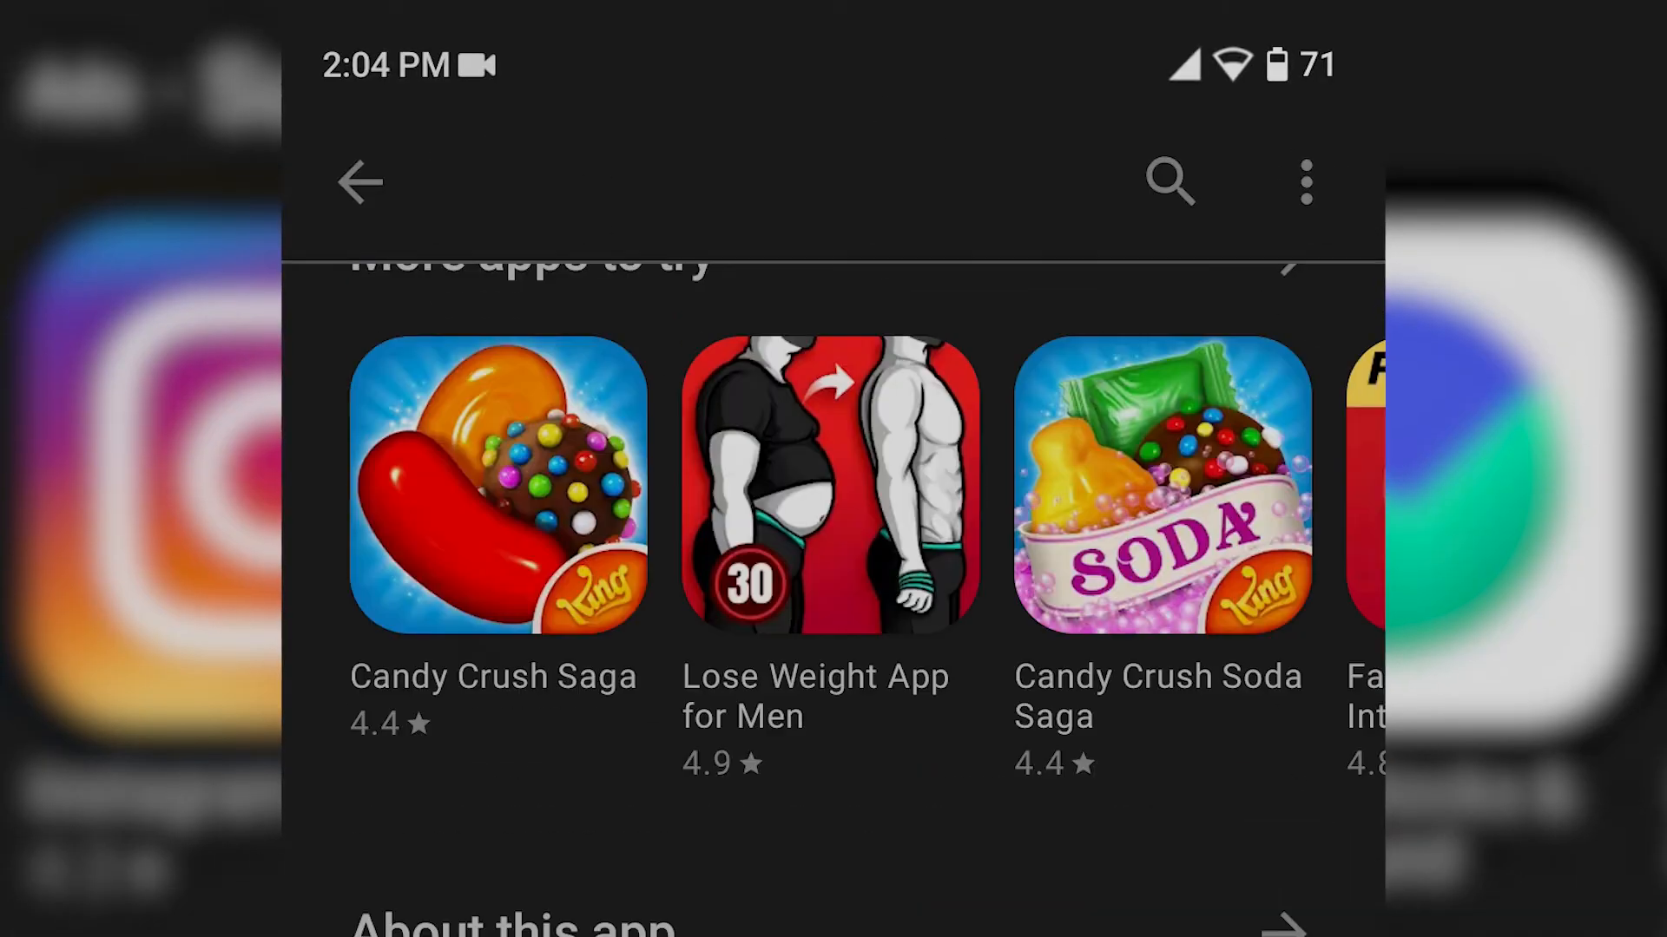